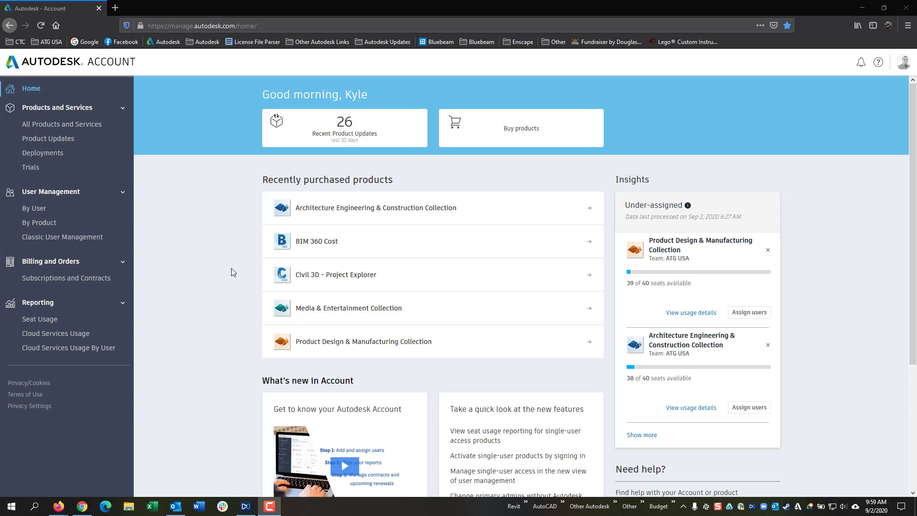
pyautogui.moveTo(197, 56)
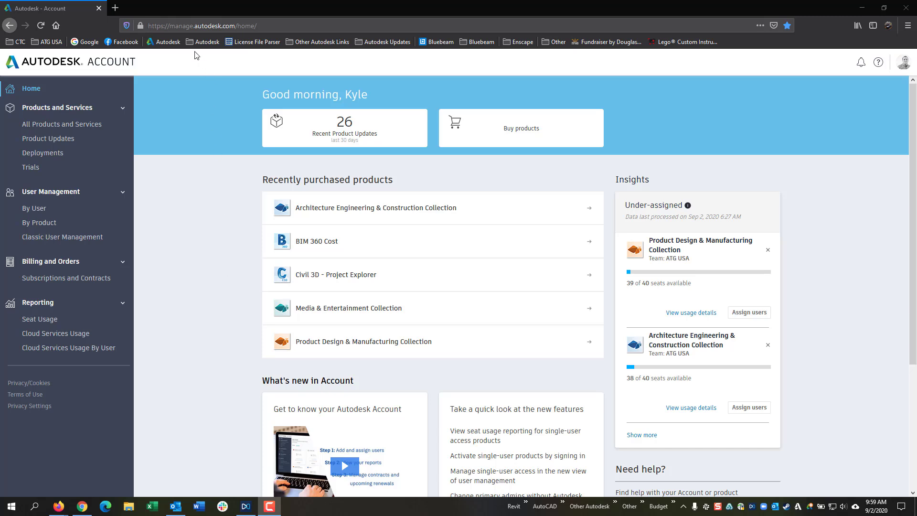
pyautogui.moveTo(181, 76)
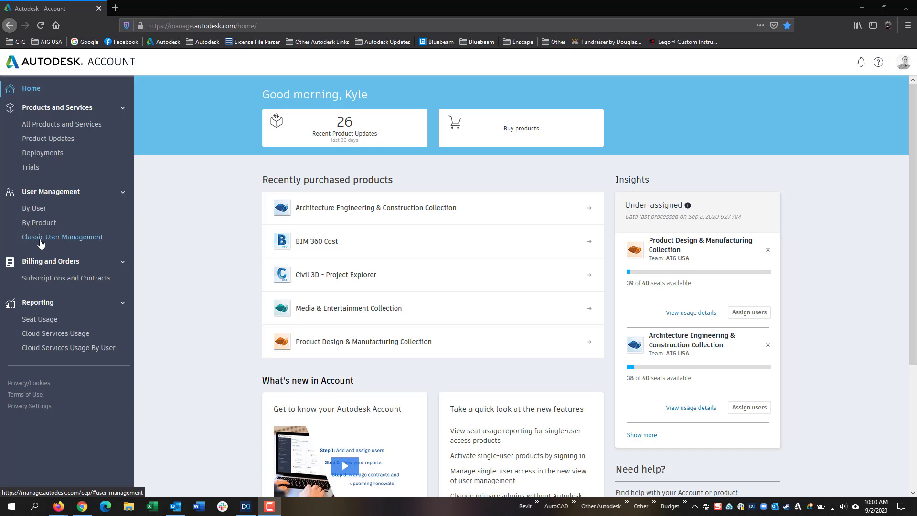
pyautogui.moveTo(35, 208)
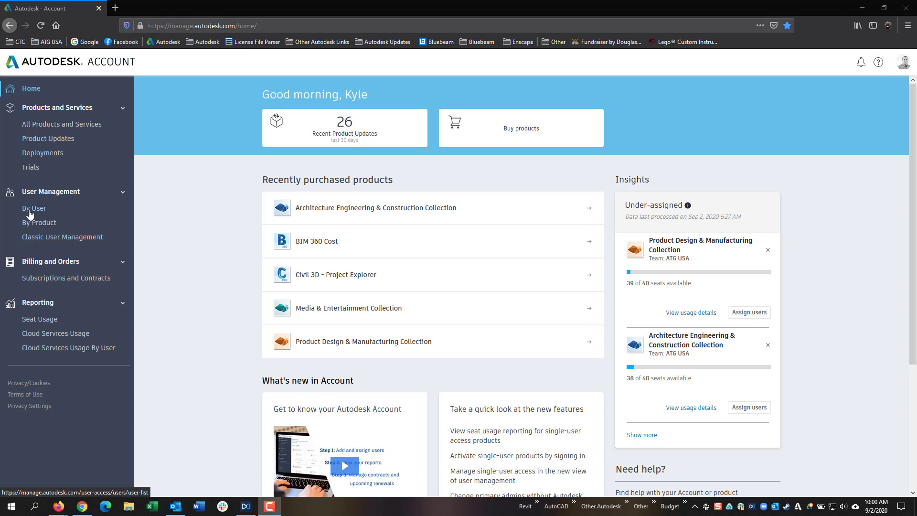
pyautogui.moveTo(39, 222)
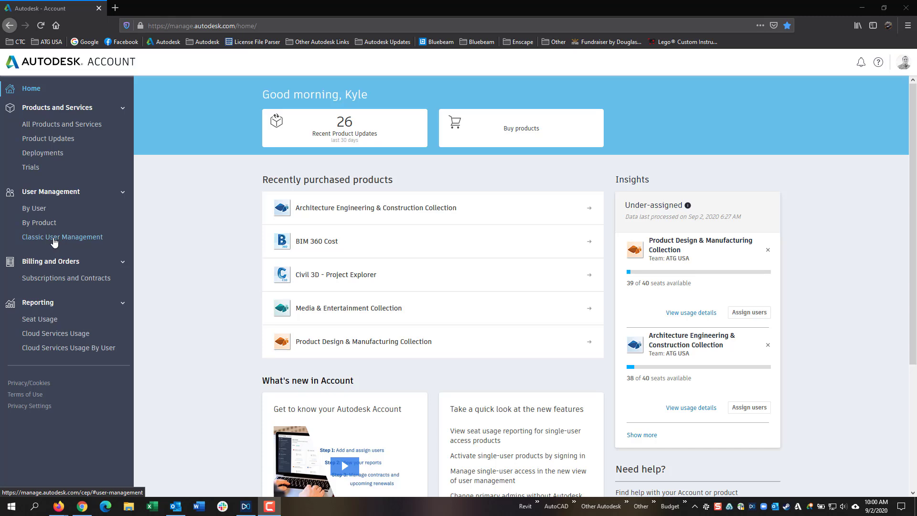
pyautogui.moveTo(55, 242)
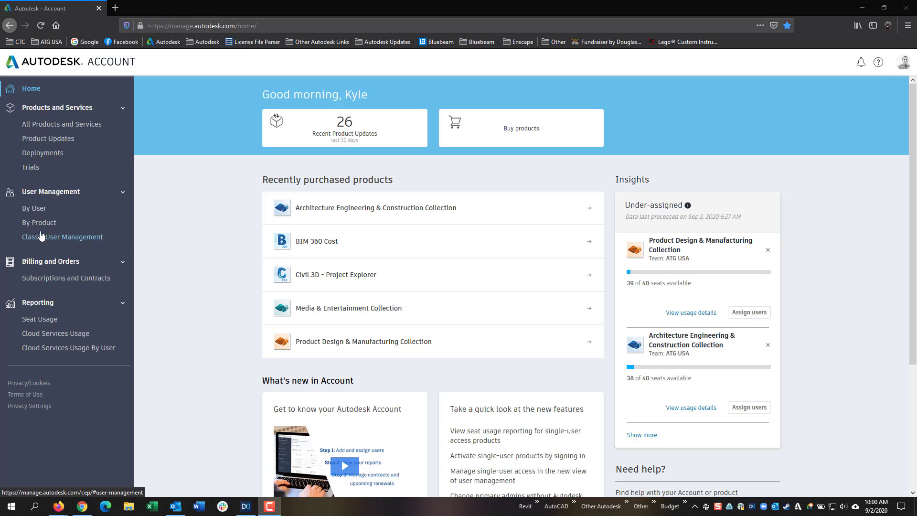
# Open the team's By User list showing both users with their roles and status
pyautogui.click(34, 208)
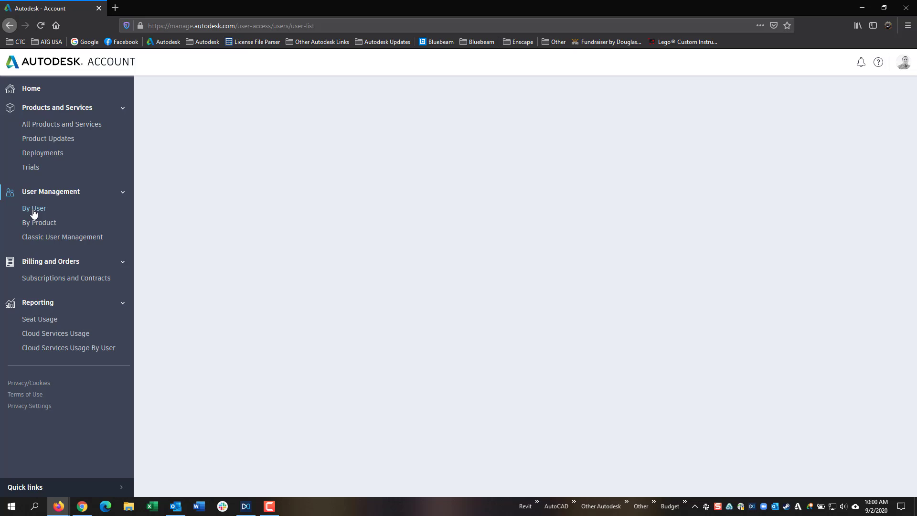
pyautogui.click(34, 208)
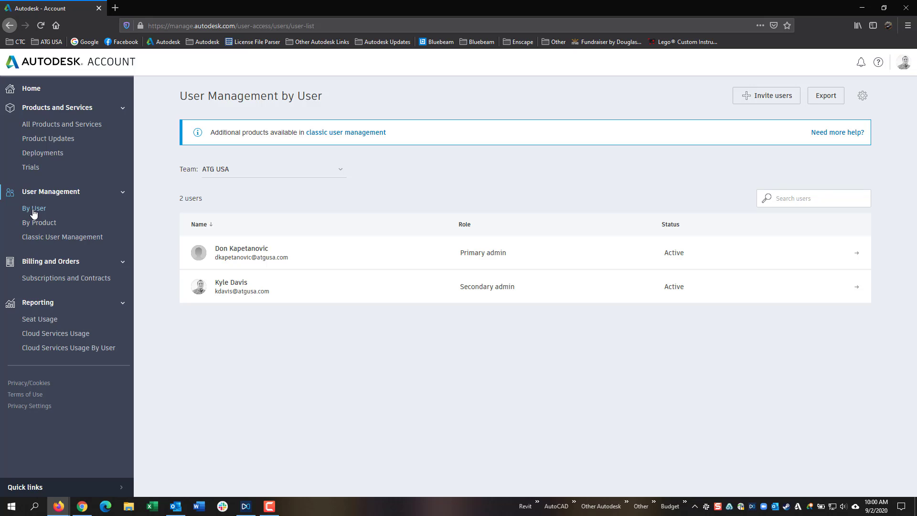
pyautogui.moveTo(446, 257)
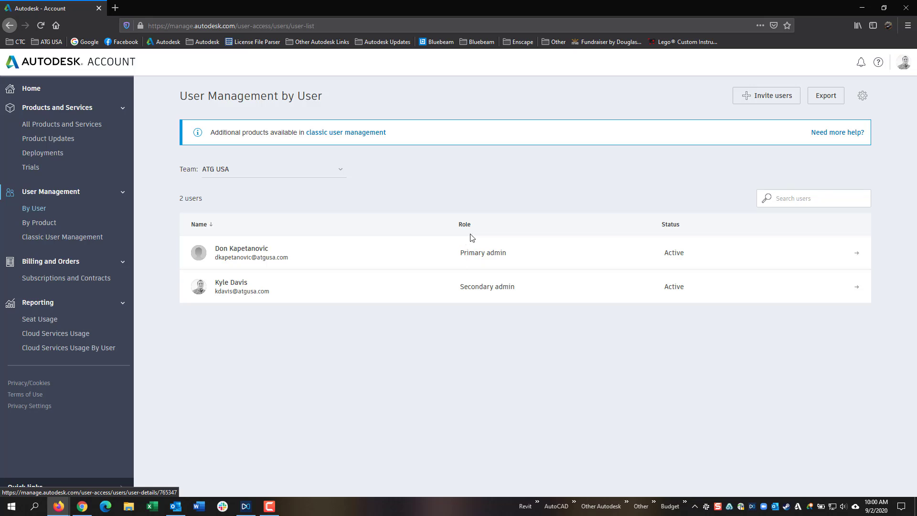
pyautogui.moveTo(499, 261)
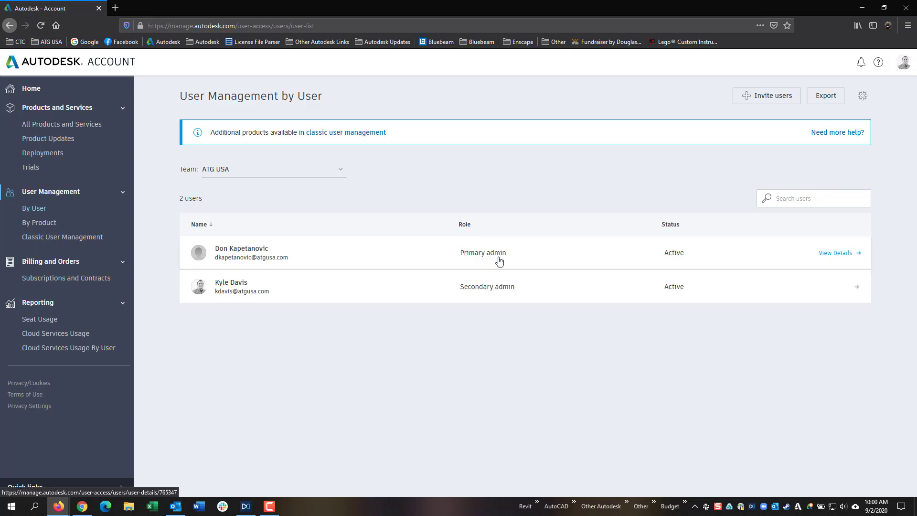
pyautogui.moveTo(484, 290)
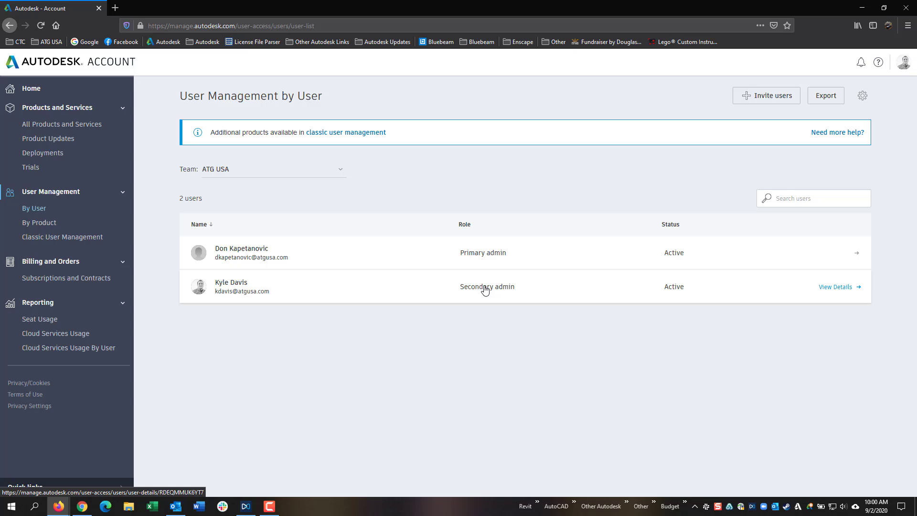
pyautogui.moveTo(471, 333)
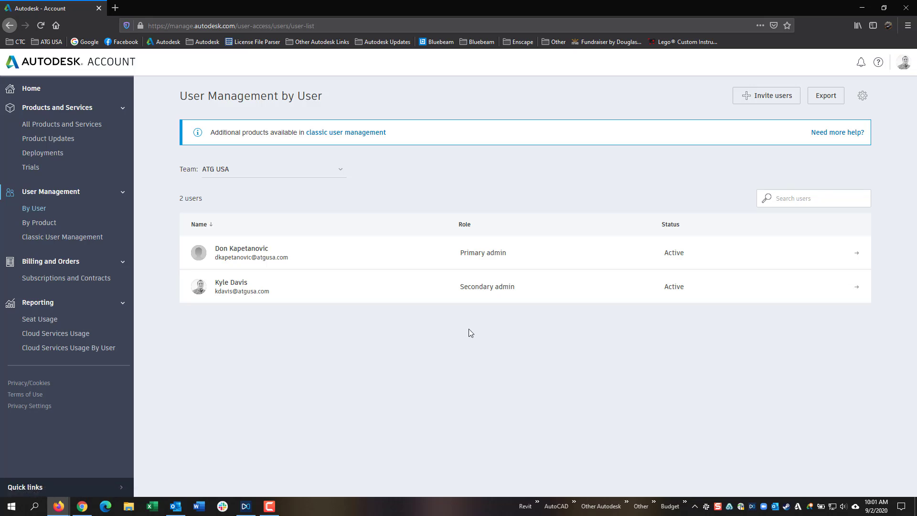
pyautogui.moveTo(309, 301)
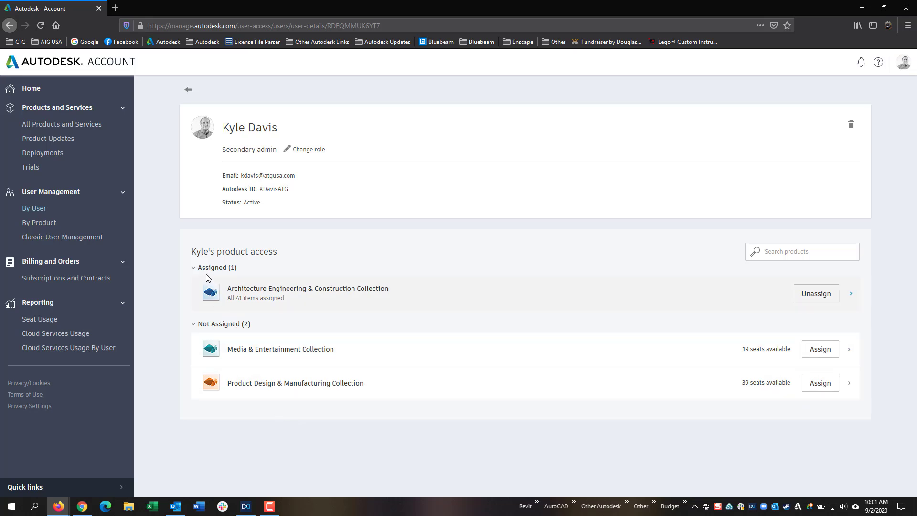
pyautogui.moveTo(253, 292)
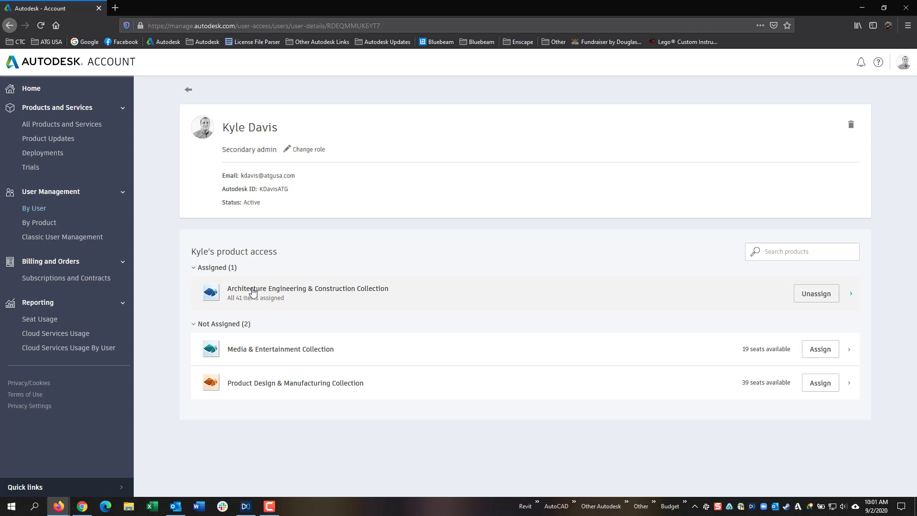
pyautogui.moveTo(222, 333)
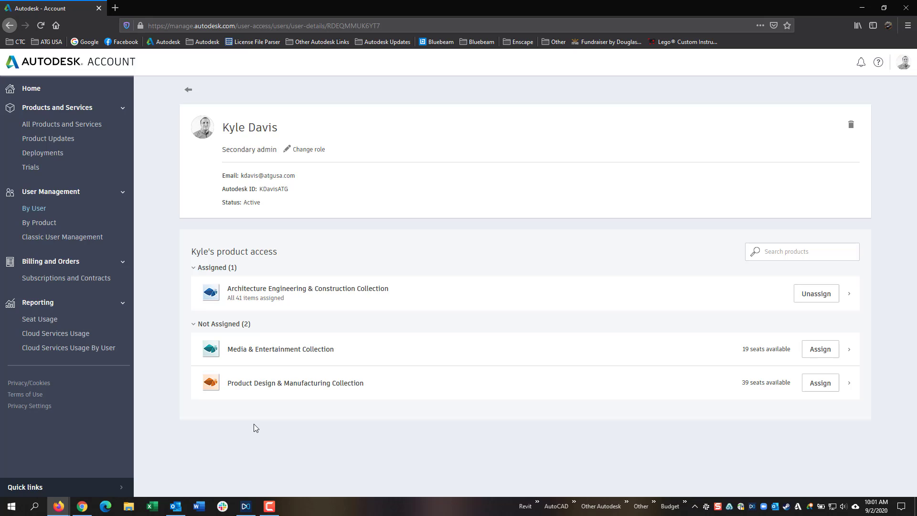
pyautogui.moveTo(325, 405)
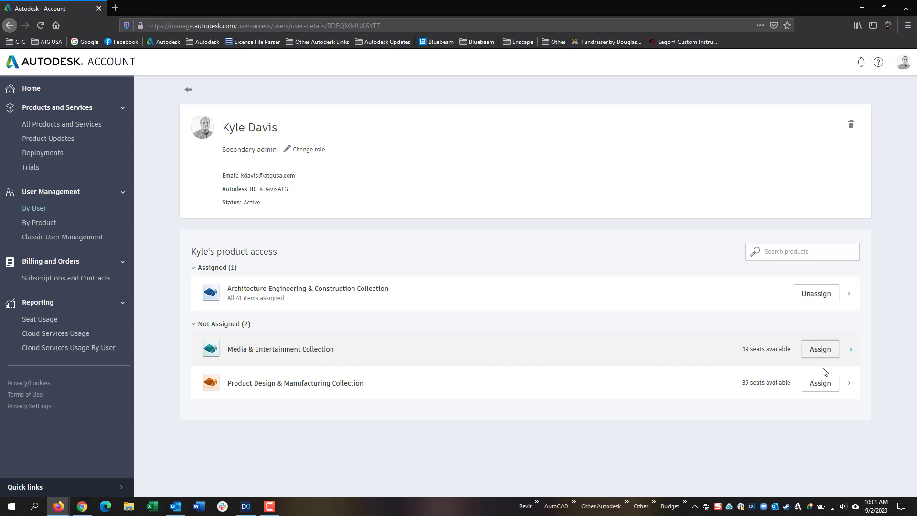
pyautogui.click(820, 348)
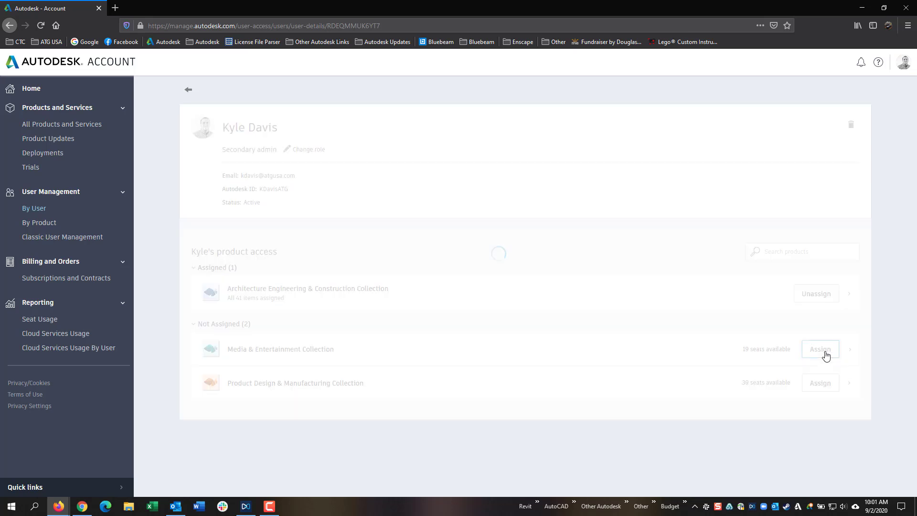
pyautogui.click(819, 348)
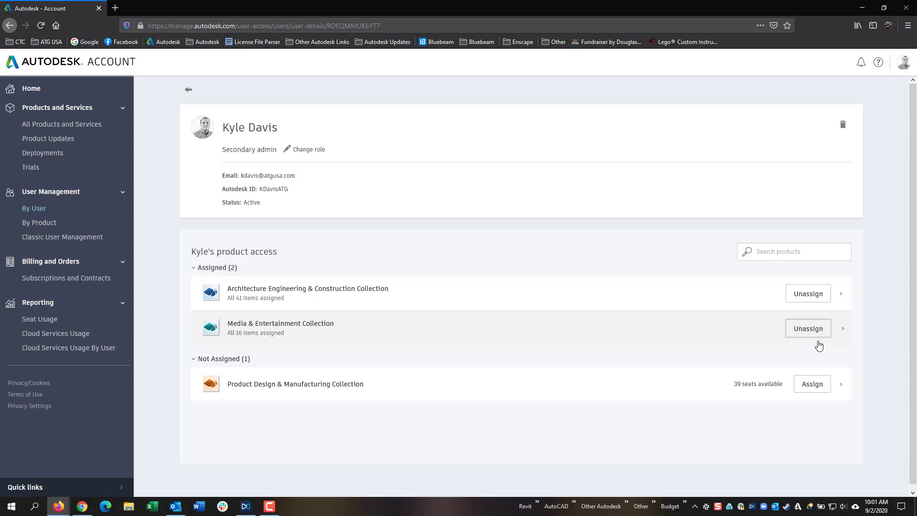
pyautogui.moveTo(817, 363)
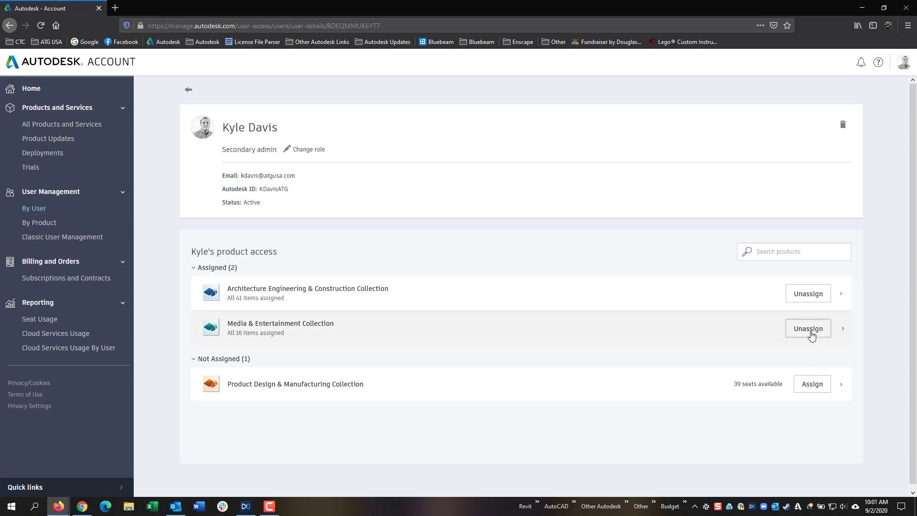
pyautogui.click(808, 328)
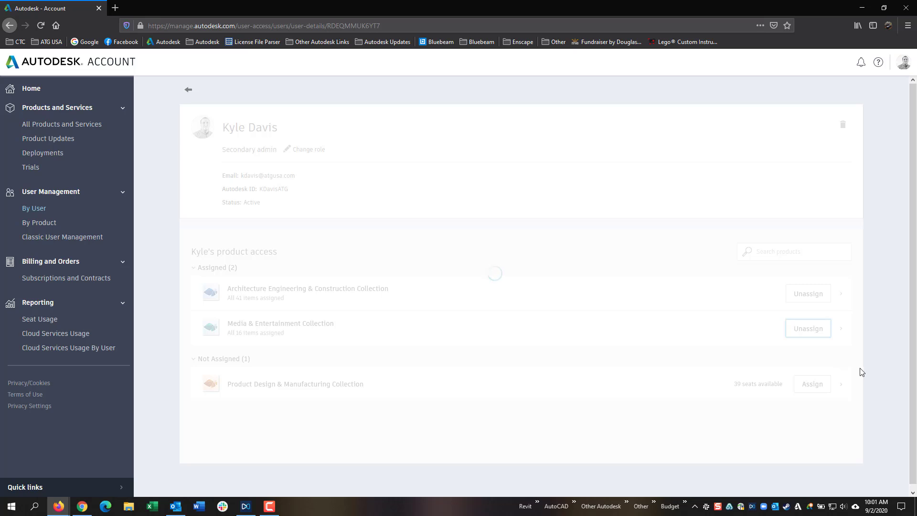
pyautogui.click(808, 327)
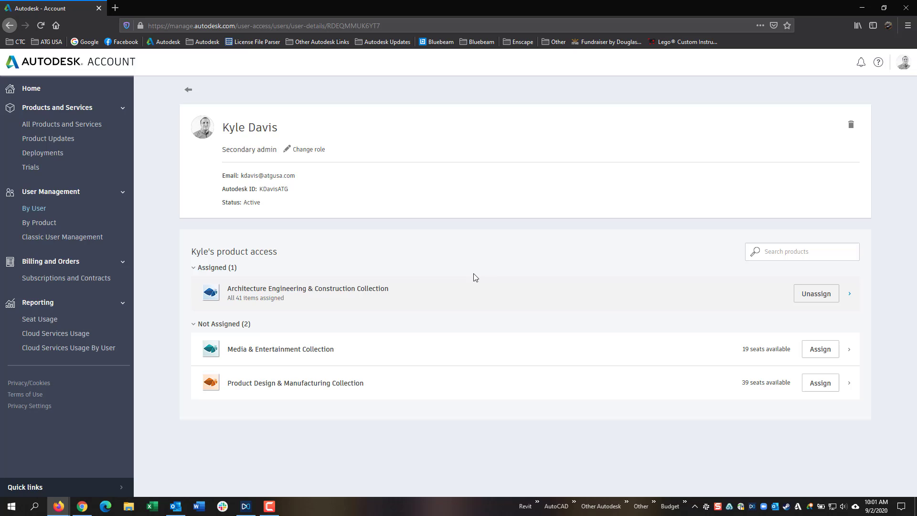
pyautogui.click(188, 88)
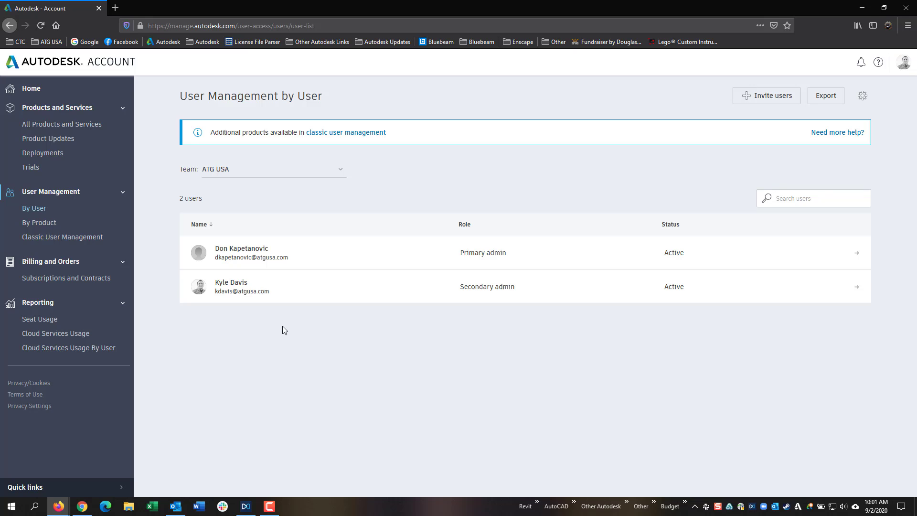
pyautogui.moveTo(278, 336)
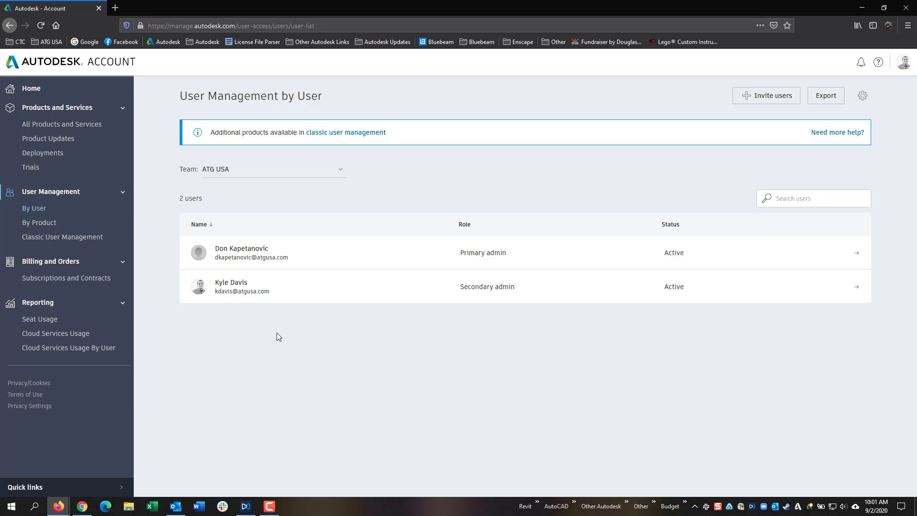
pyautogui.moveTo(776, 99)
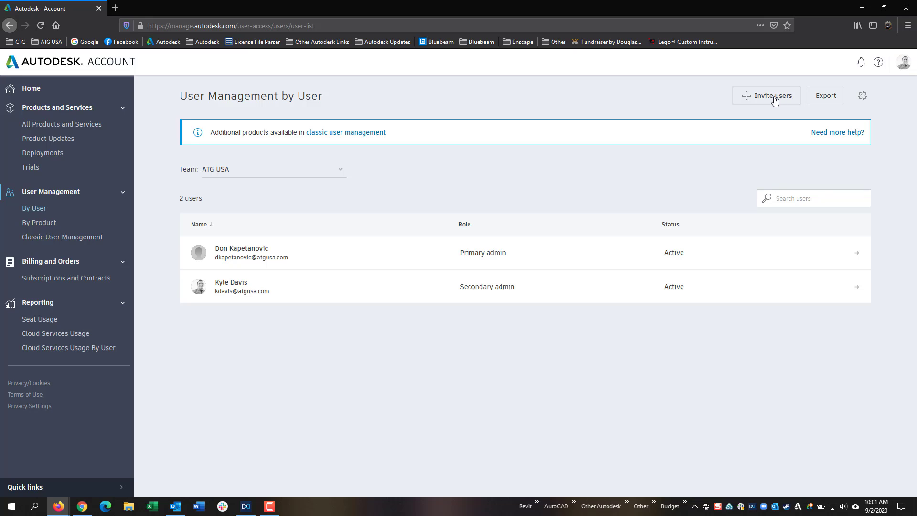
# Start inviting users and view the Invite Multiple and CSV Import options
pyautogui.click(766, 96)
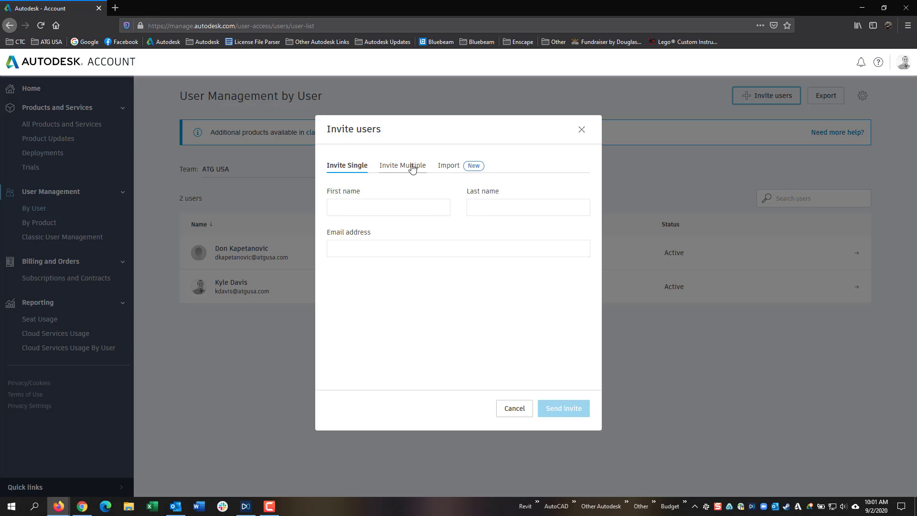
pyautogui.click(402, 165)
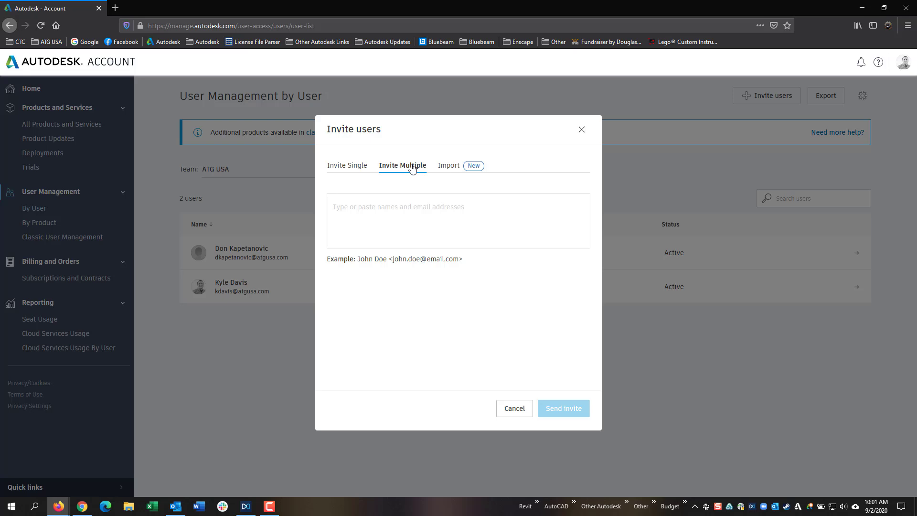
pyautogui.click(448, 166)
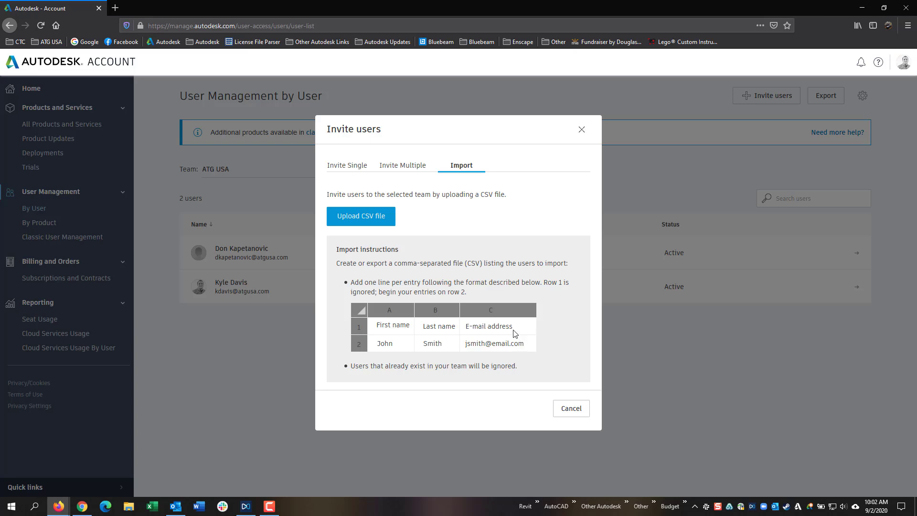
pyautogui.moveTo(351, 169)
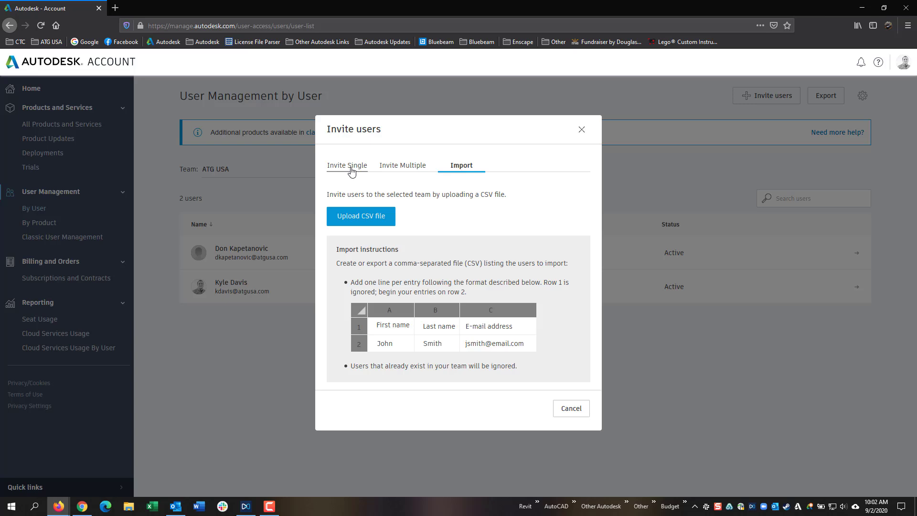
pyautogui.click(347, 165)
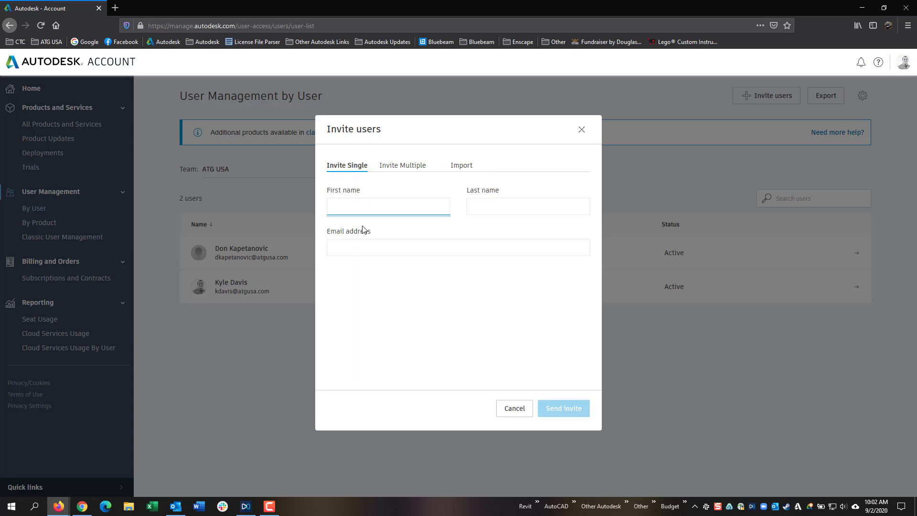
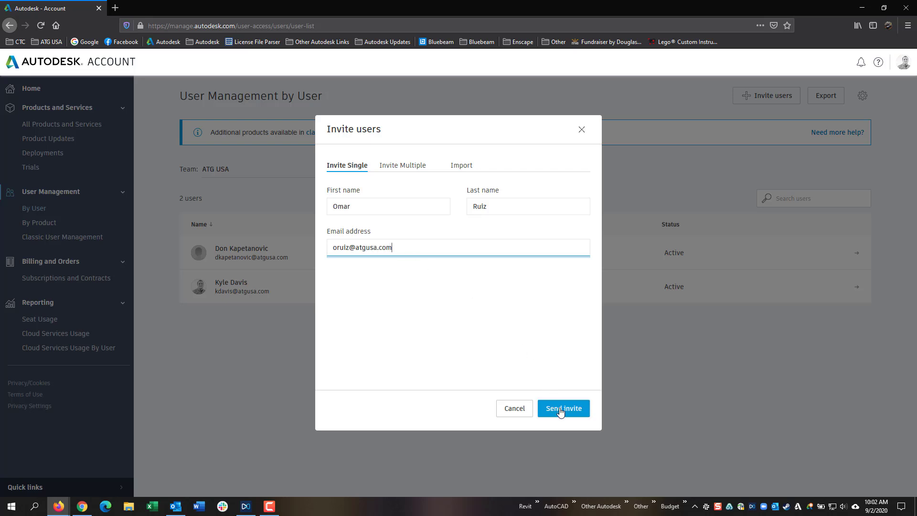
pyautogui.click(562, 408)
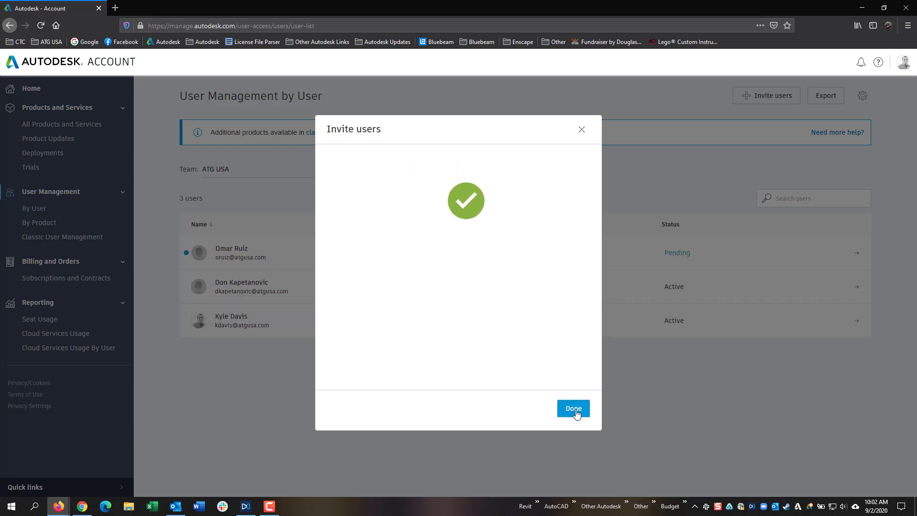
pyautogui.click(572, 408)
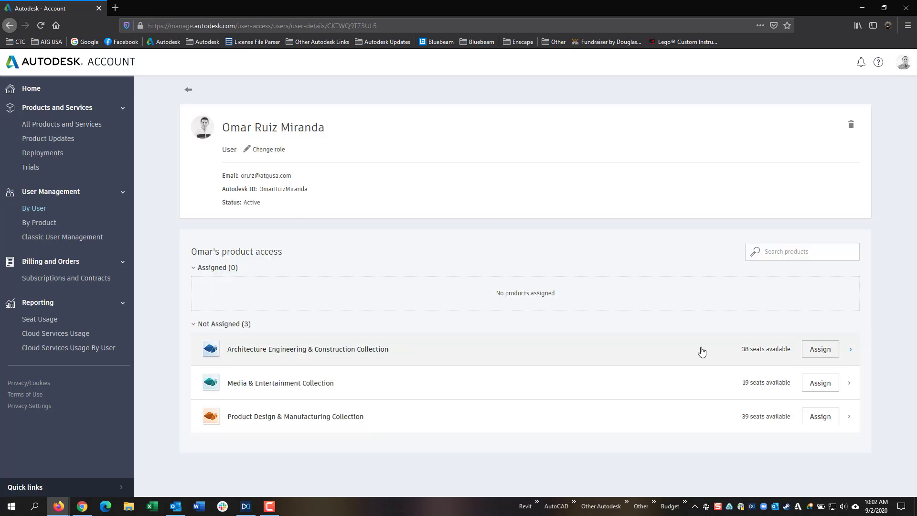
pyautogui.click(820, 349)
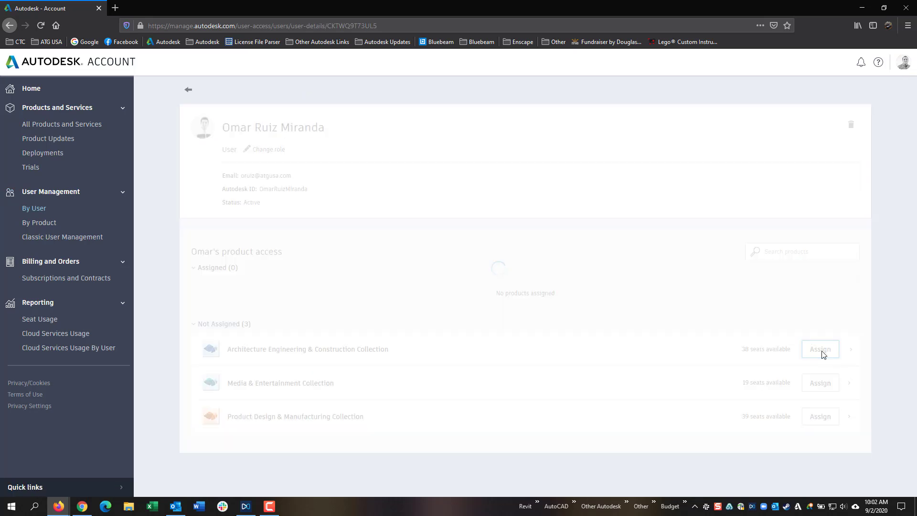
pyautogui.click(820, 349)
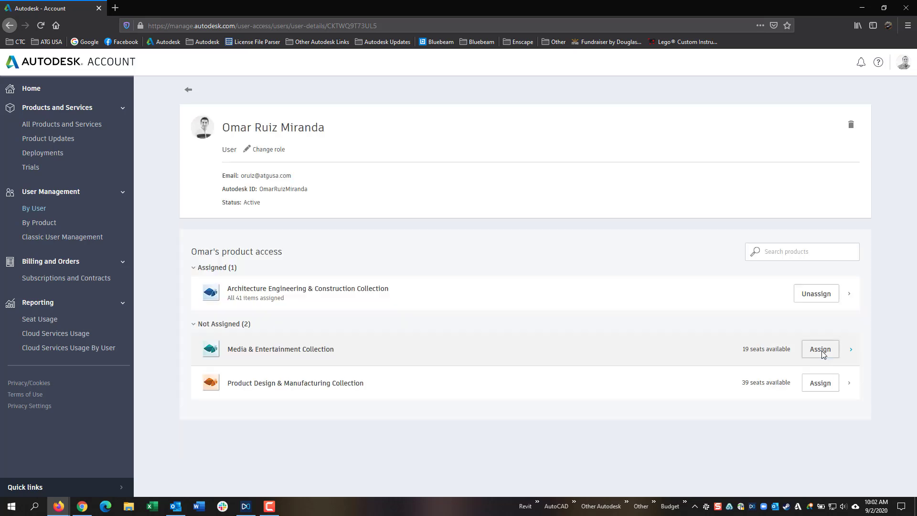
pyautogui.moveTo(794, 350)
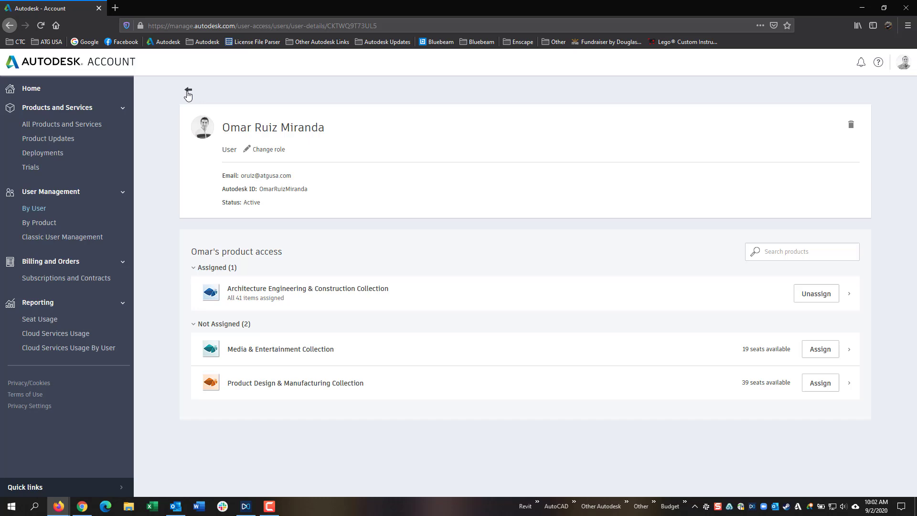
pyautogui.click(188, 93)
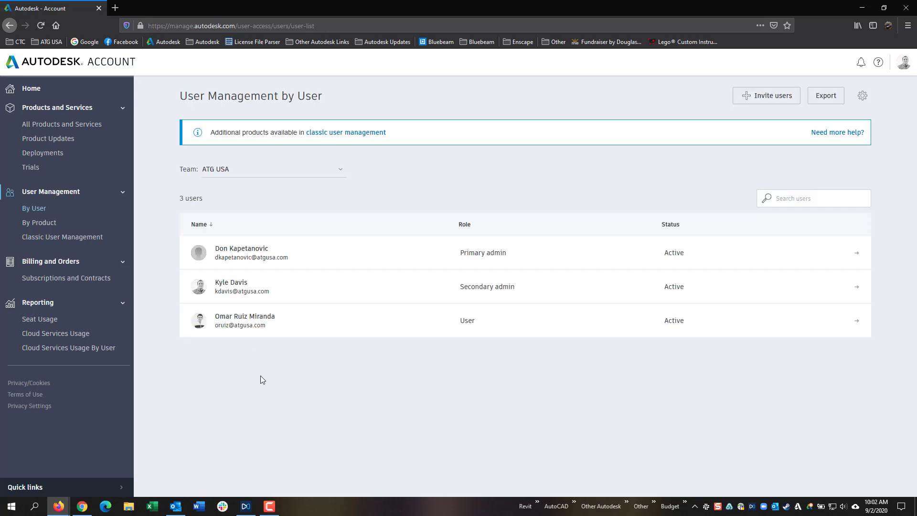
pyautogui.moveTo(254, 256)
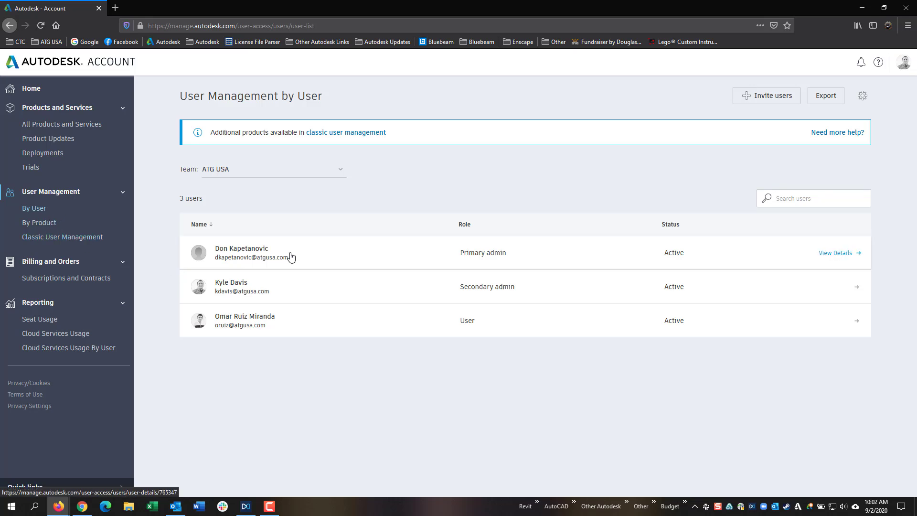
pyautogui.moveTo(491, 296)
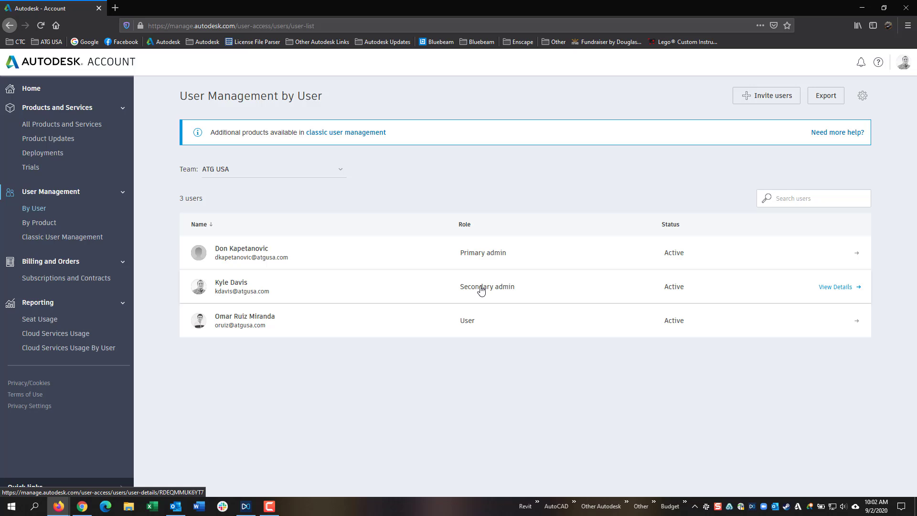
pyautogui.click(835, 287)
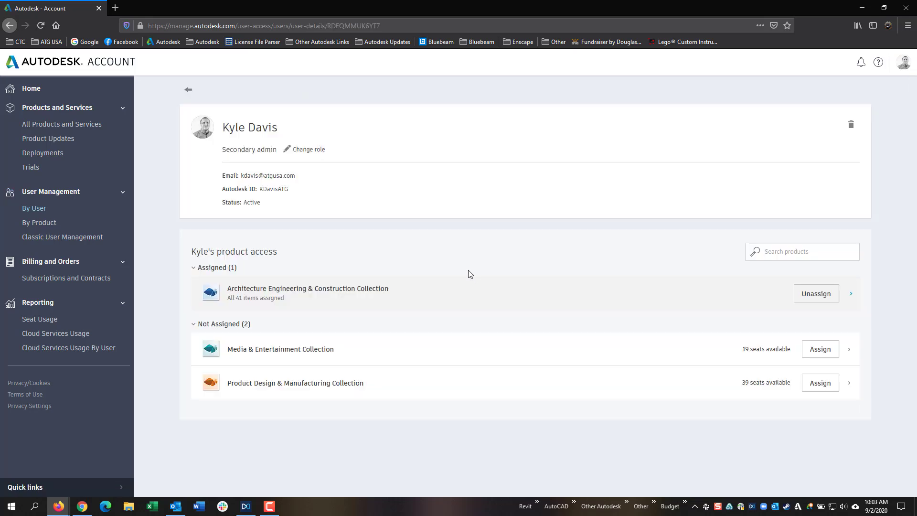
pyautogui.click(309, 149)
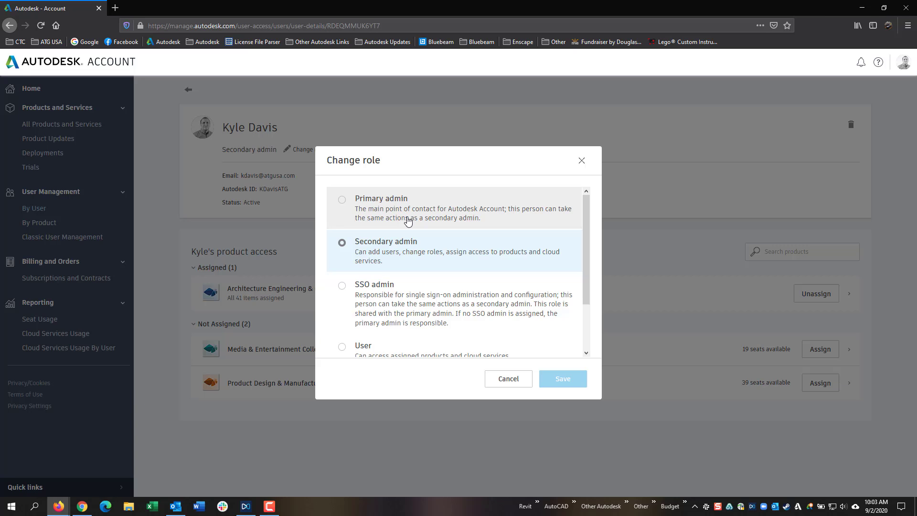
pyautogui.moveTo(396, 256)
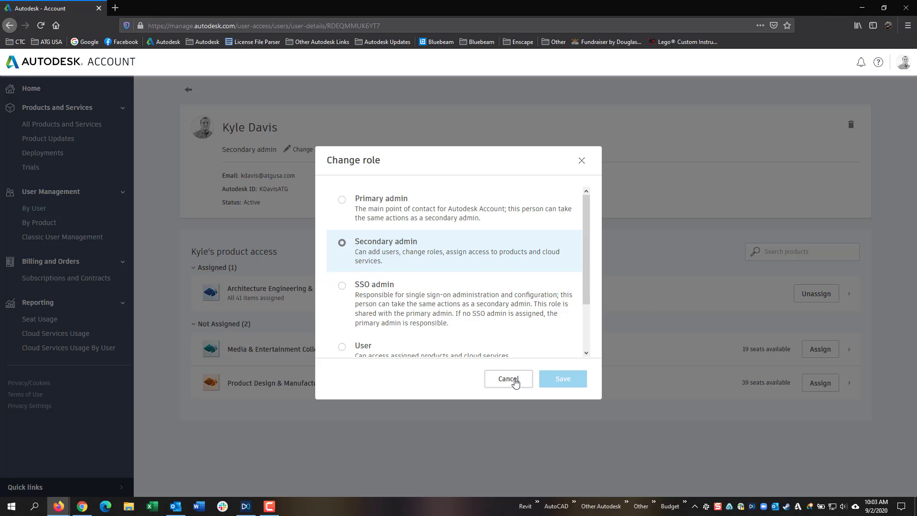
# Cancel the role change, keeping Kyle as secondary admin, and return to the user list
pyautogui.click(507, 378)
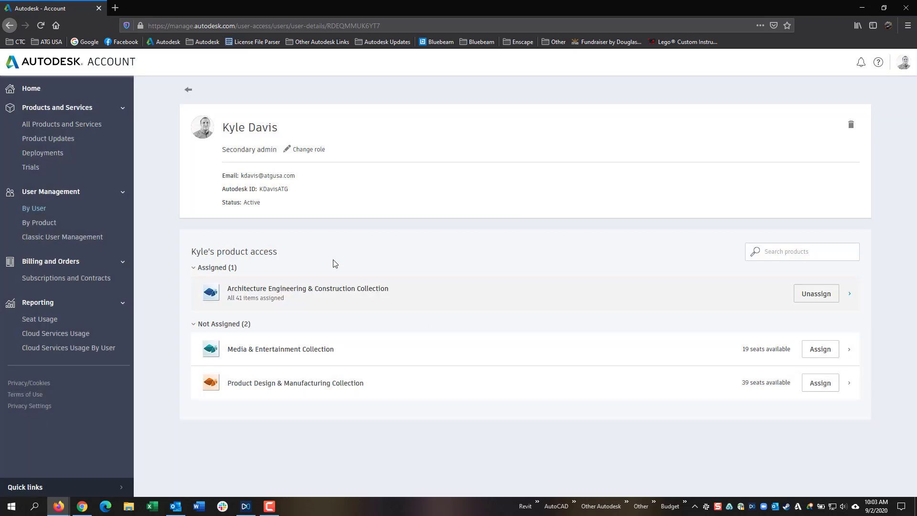
pyautogui.click(188, 90)
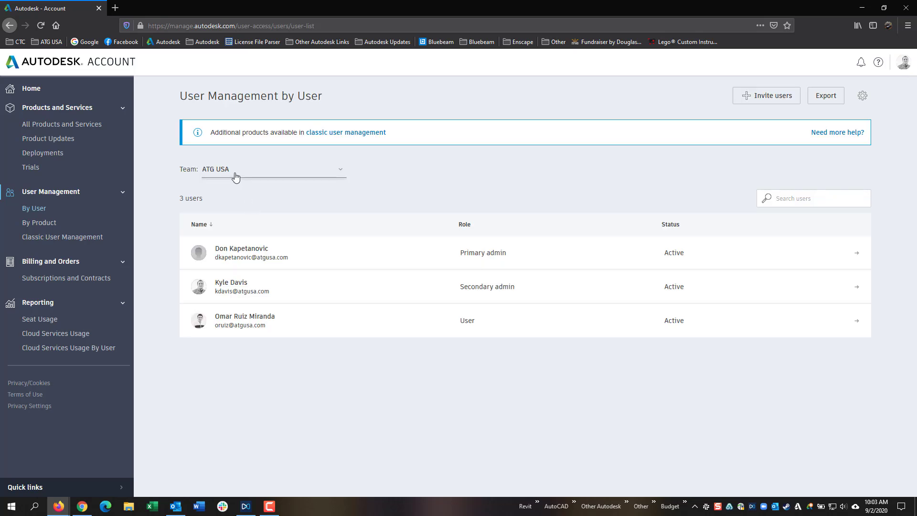
pyautogui.click(273, 169)
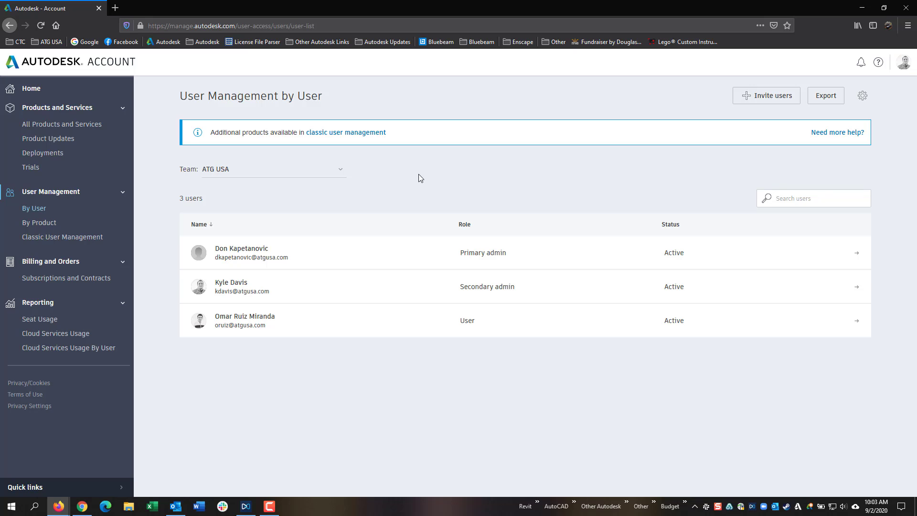
pyautogui.moveTo(395, 198)
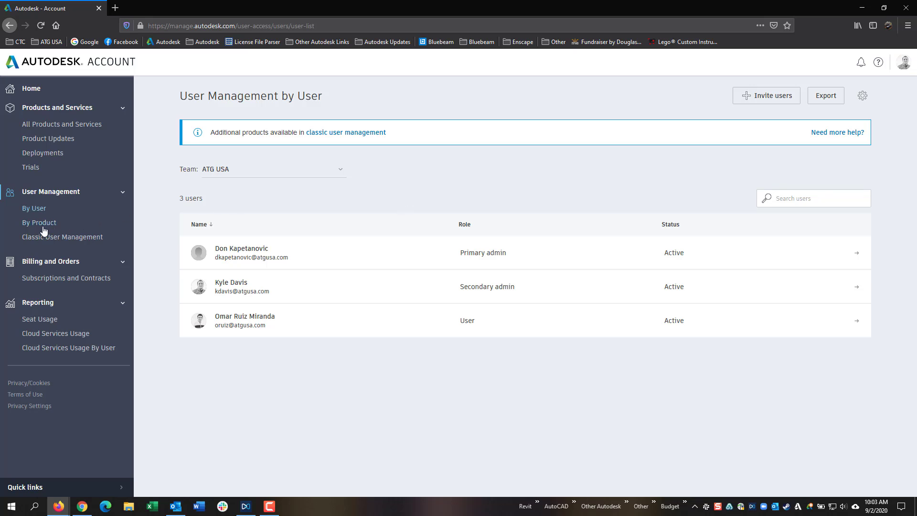
# Switch to the By Product view and open the AEC Collection's seat and user details
pyautogui.click(40, 223)
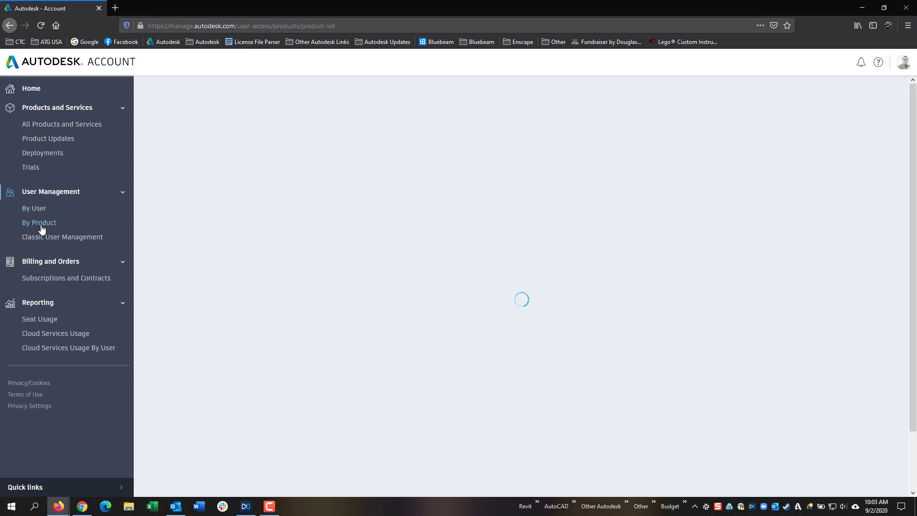
pyautogui.click(39, 223)
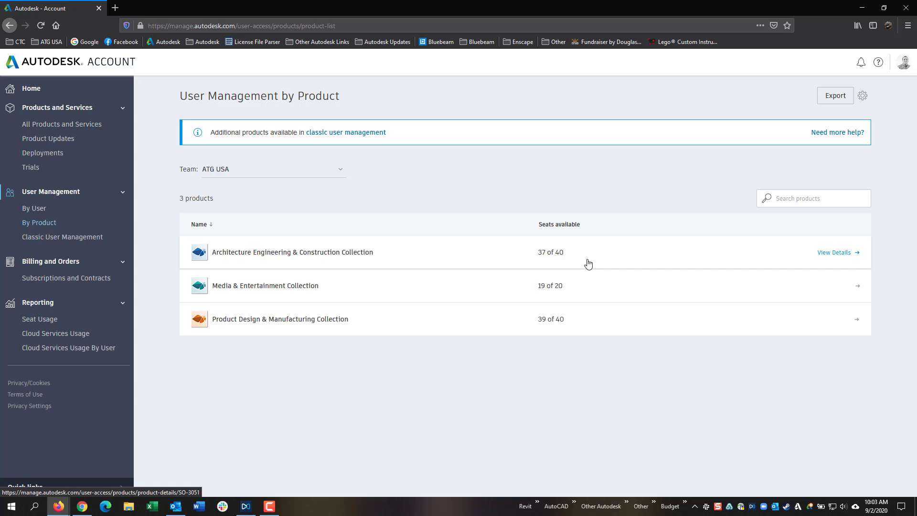
pyautogui.moveTo(577, 306)
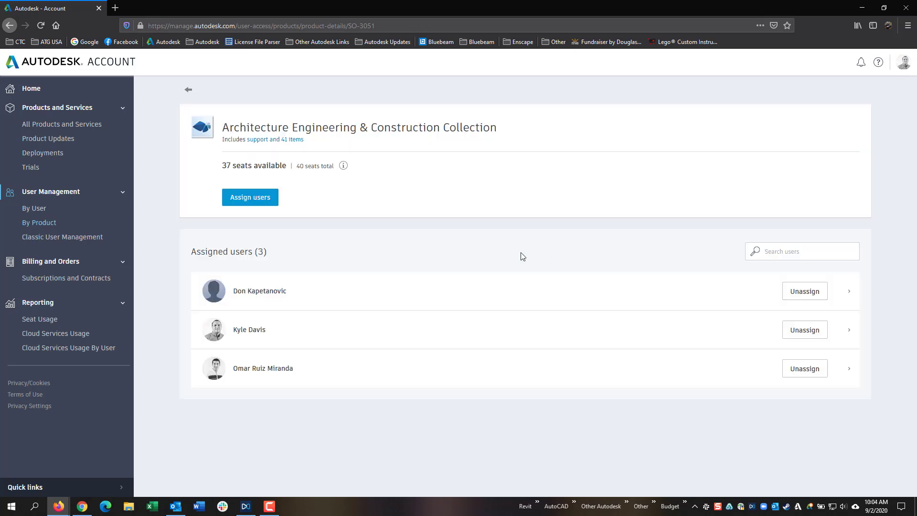
pyautogui.moveTo(336, 409)
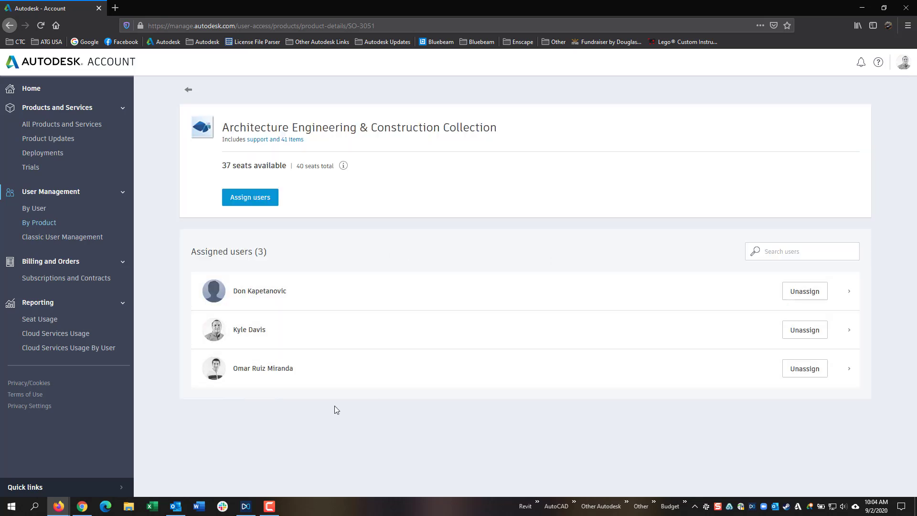
pyautogui.moveTo(350, 411)
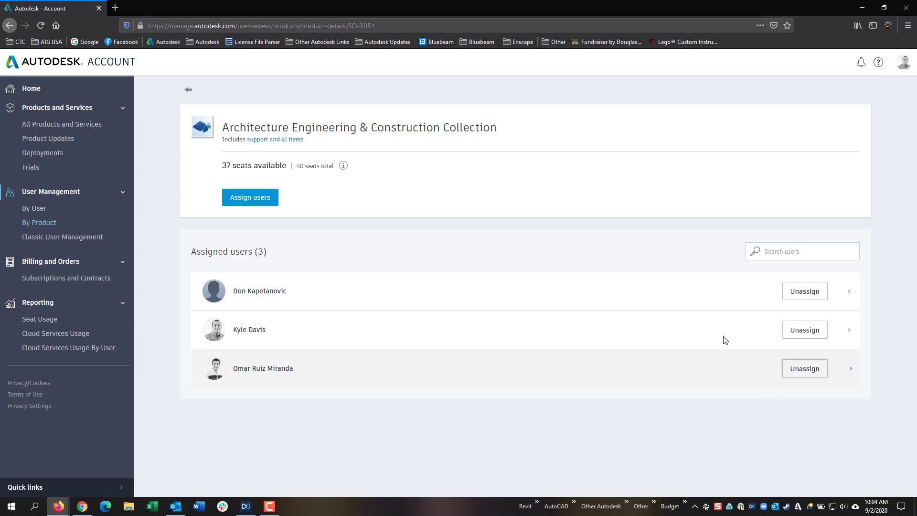
pyautogui.click(249, 196)
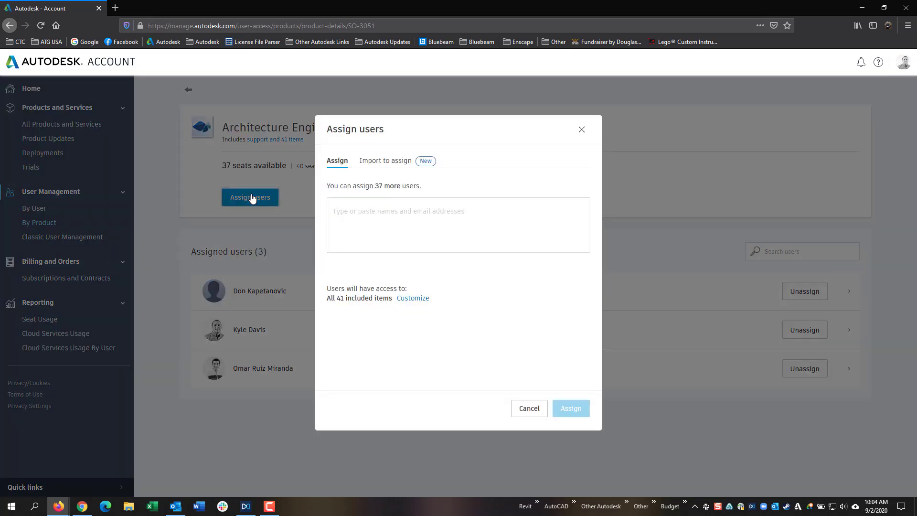
pyautogui.moveTo(421, 229)
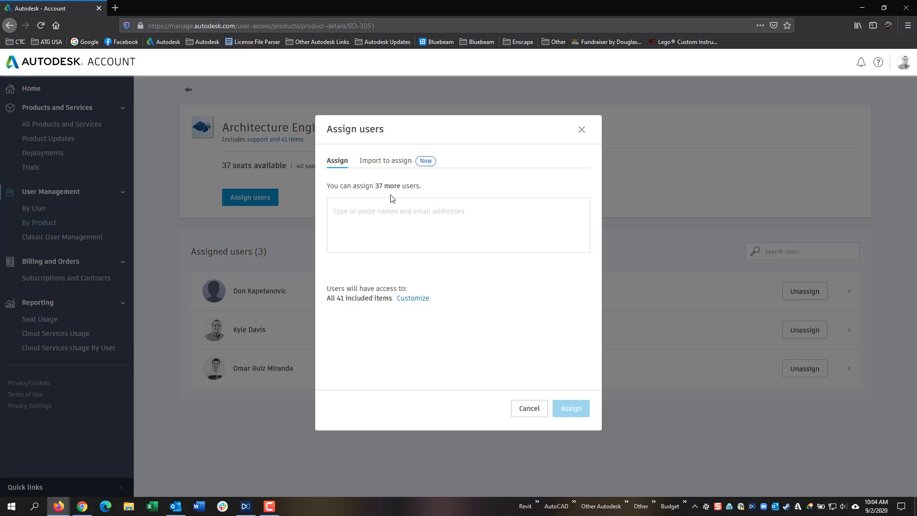
pyautogui.moveTo(521, 430)
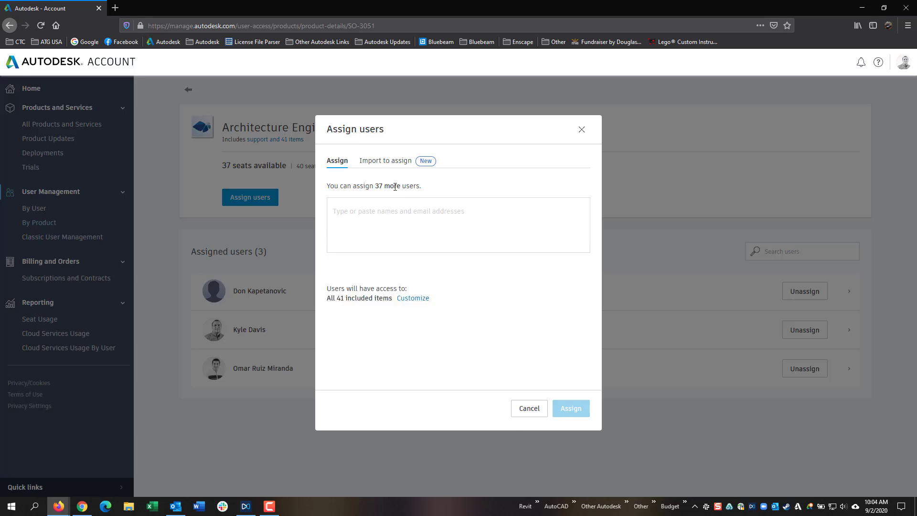
pyautogui.click(385, 161)
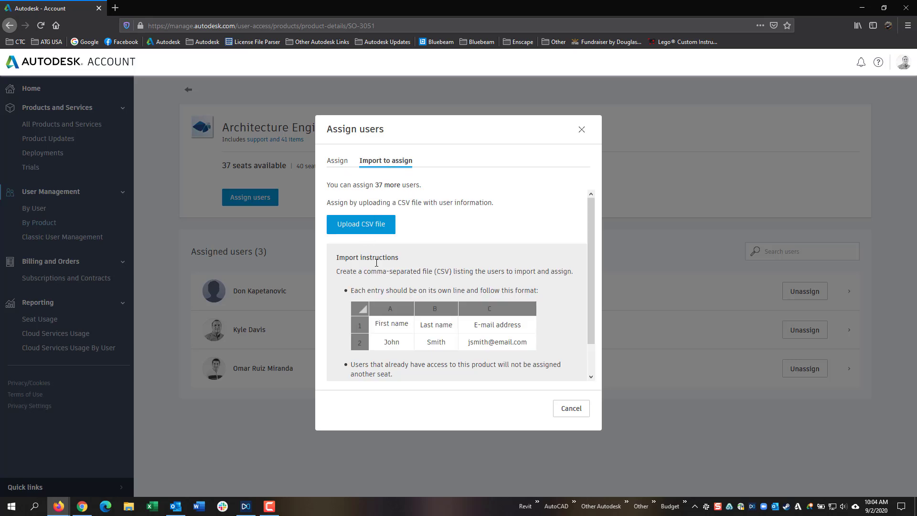
pyautogui.moveTo(362, 200)
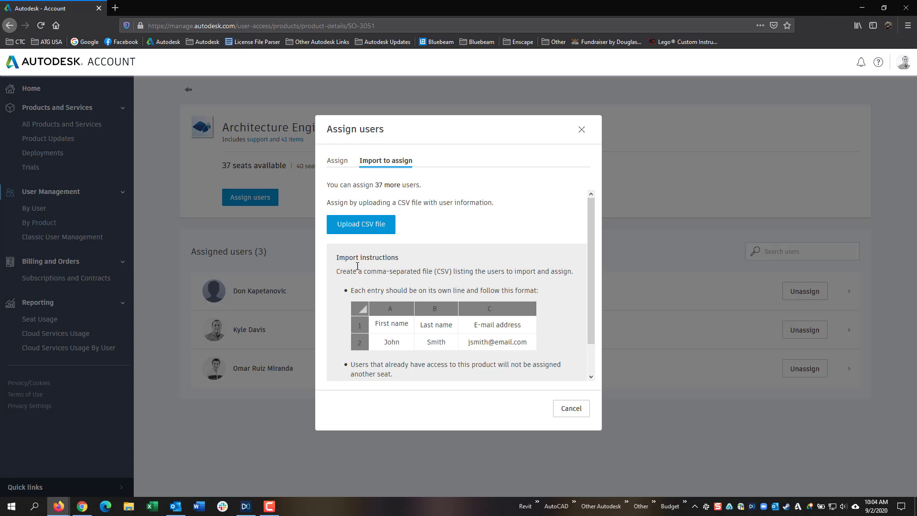
pyautogui.moveTo(337, 164)
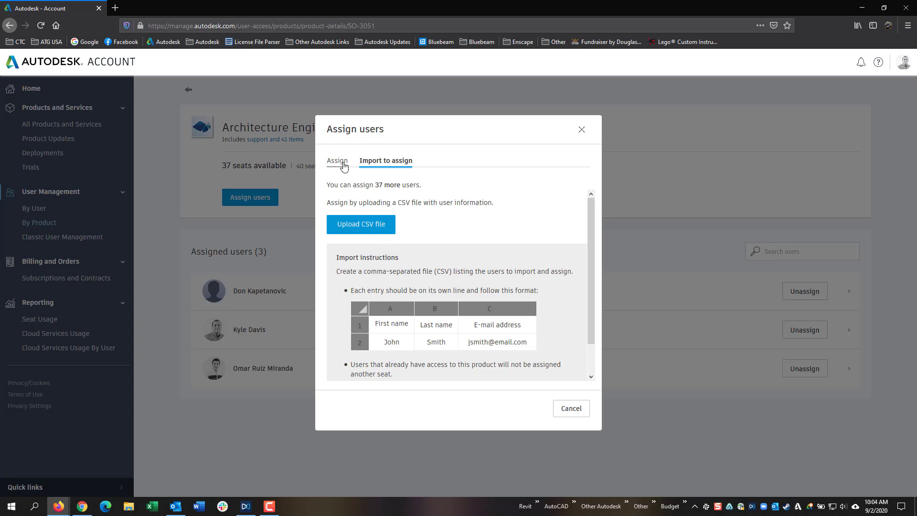
pyautogui.click(338, 160)
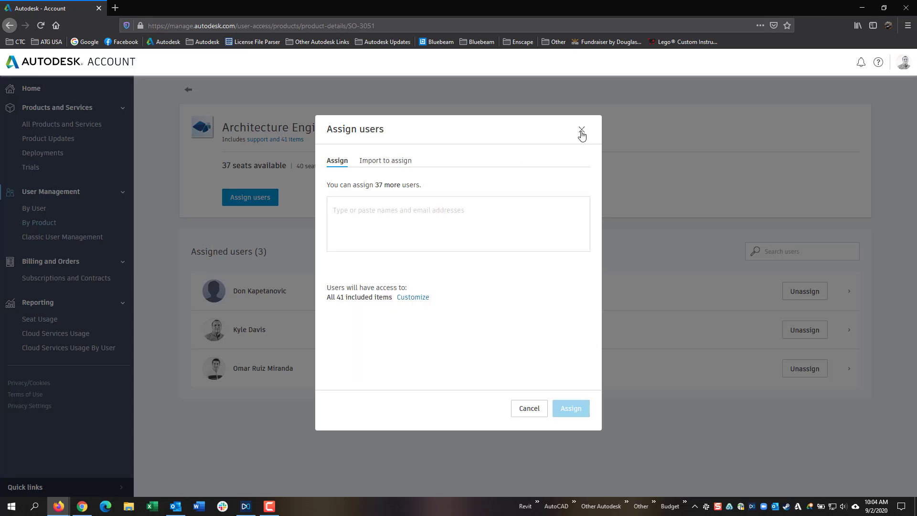
pyautogui.click(582, 129)
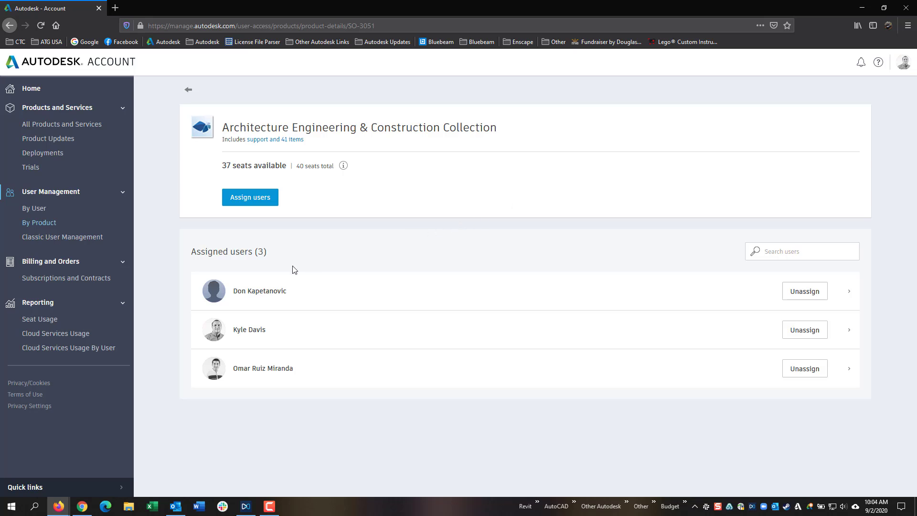